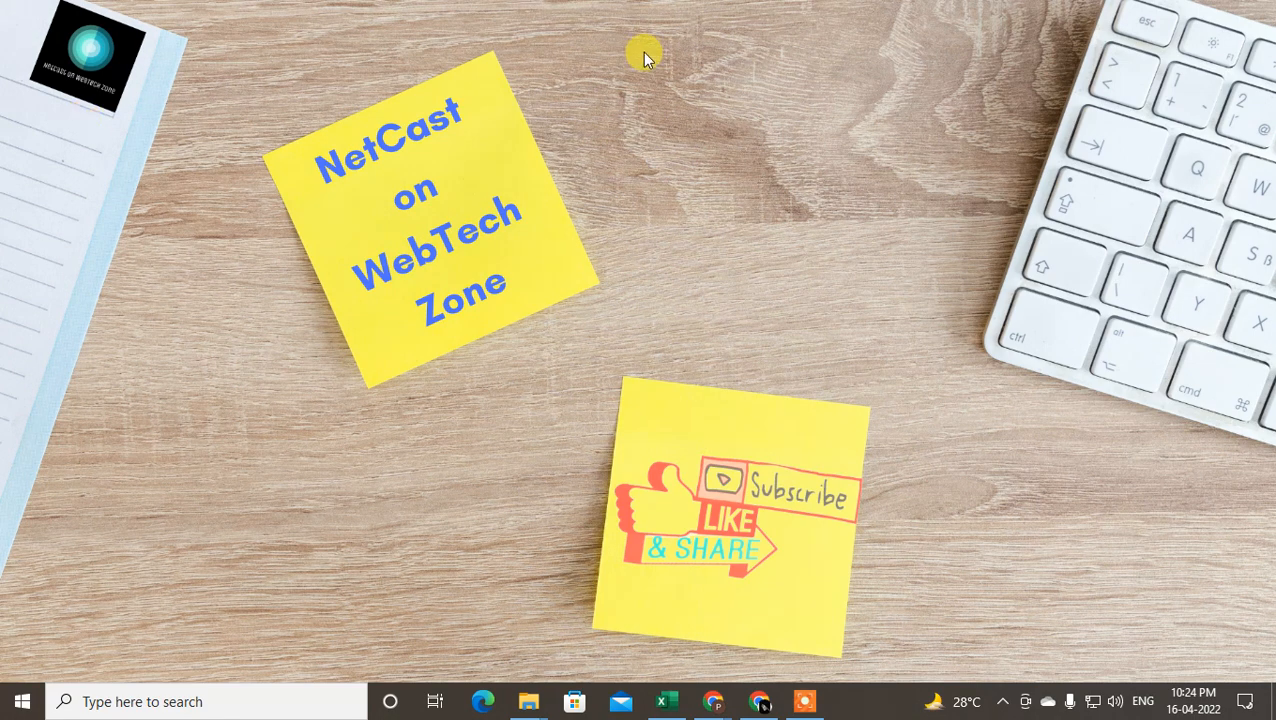
pyautogui.moveTo(668, 300)
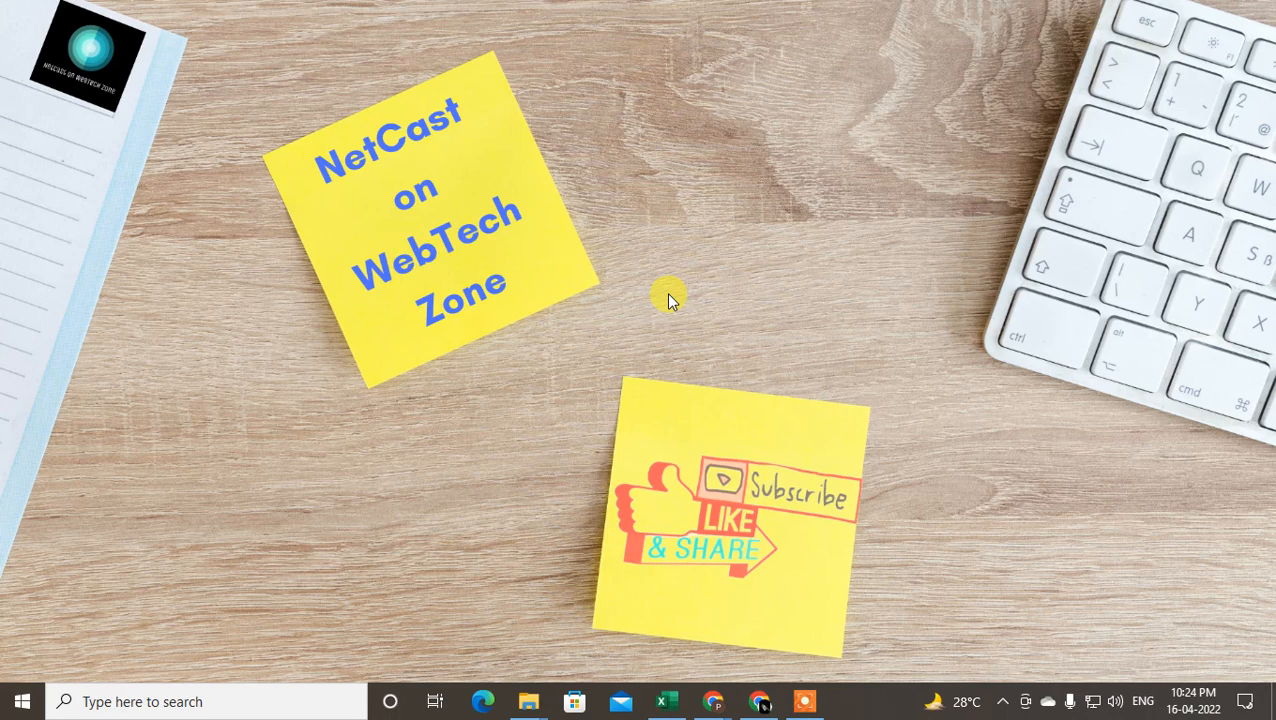
pyautogui.moveTo(870, 200)
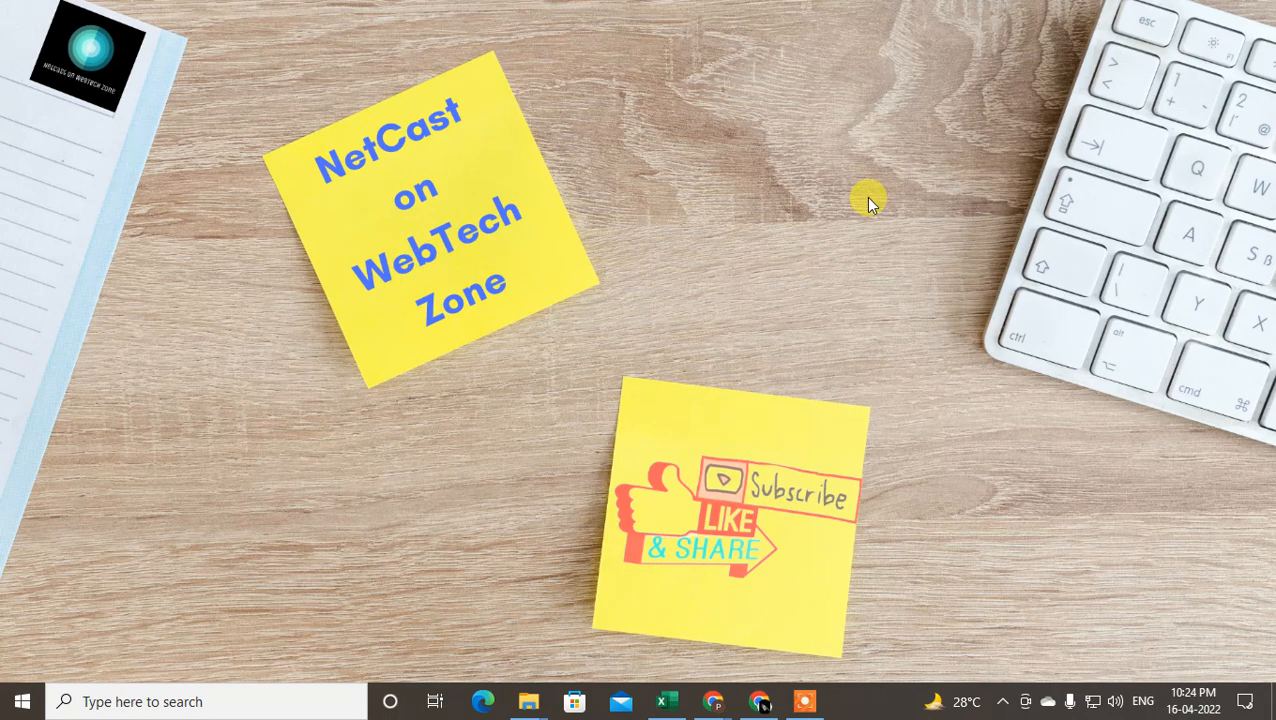
pyautogui.moveTo(688, 128)
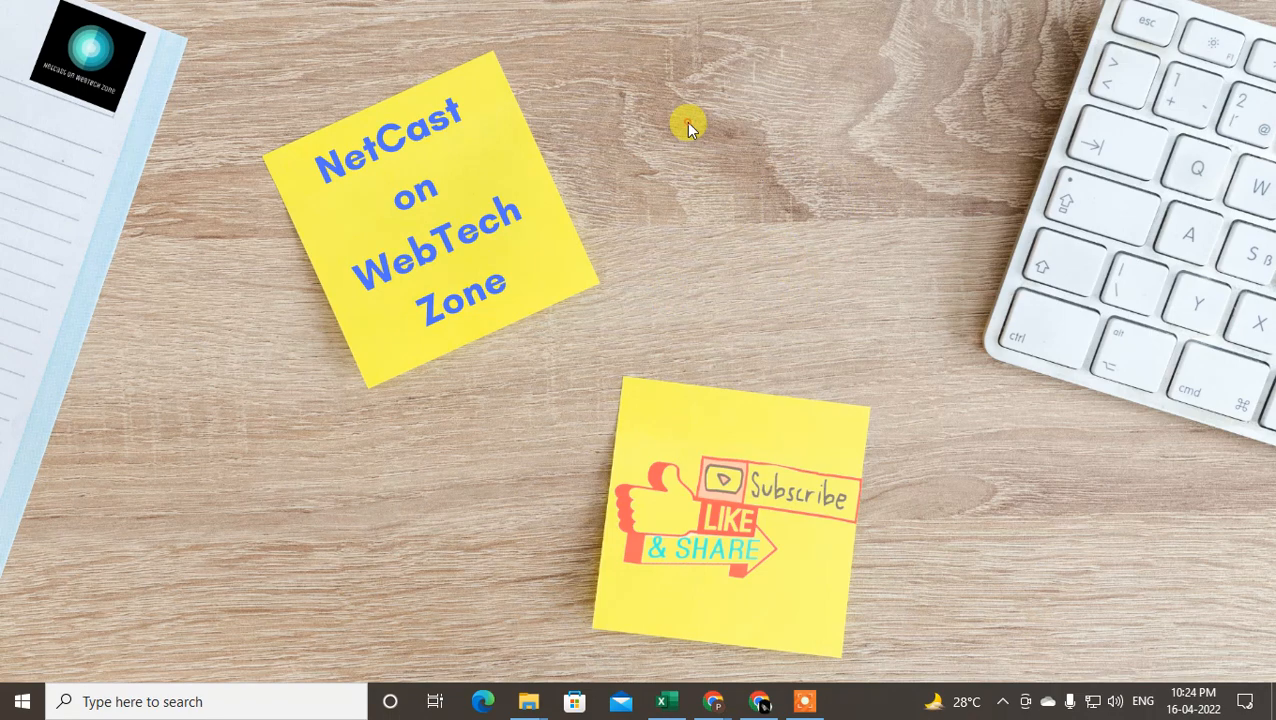
pyautogui.moveTo(583, 393)
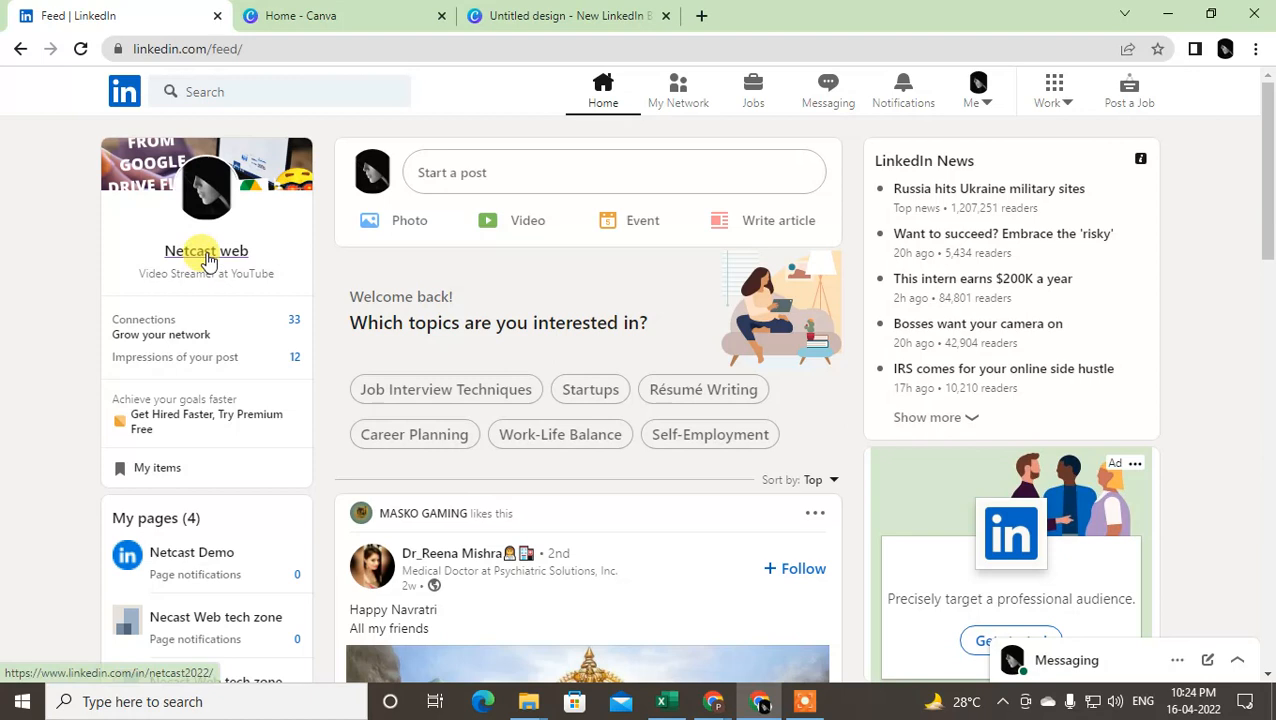
# Open your own profile from the name in the feed's left card.
pyautogui.click(206, 251)
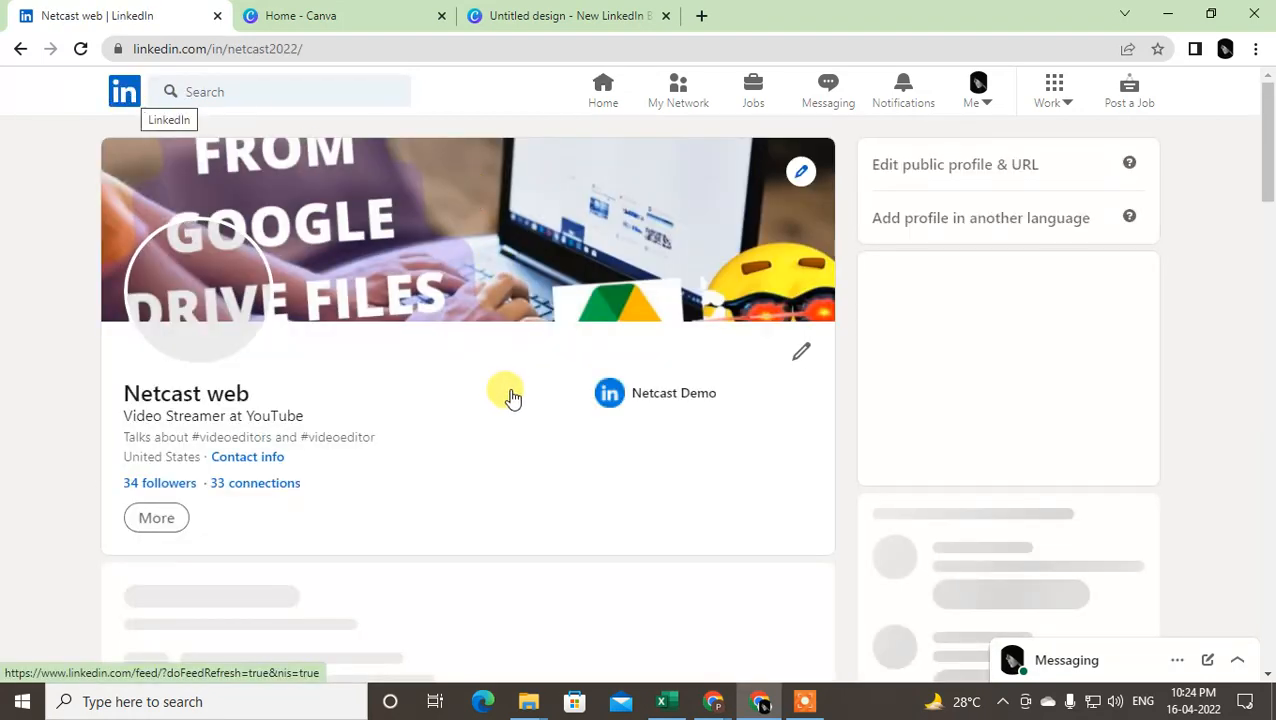
pyautogui.moveTo(753, 90)
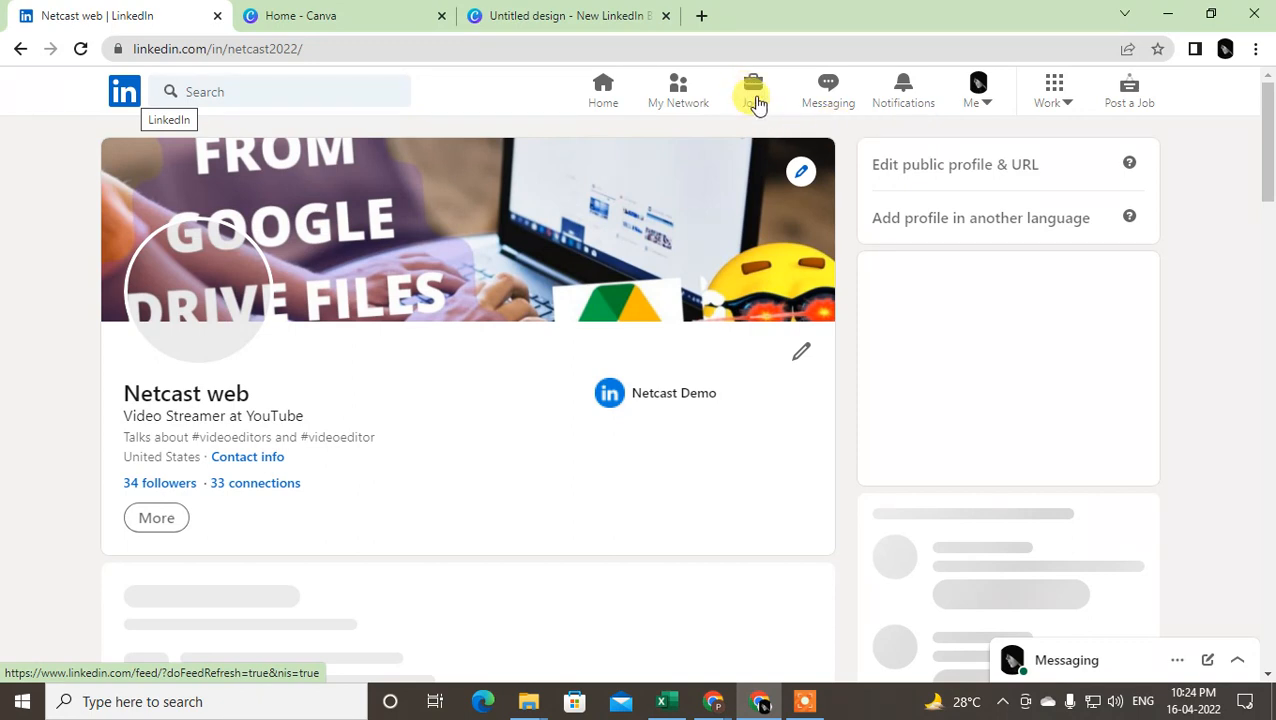
# Open the Jobs page and scroll through recent searches and recommended jobs.
pyautogui.click(752, 85)
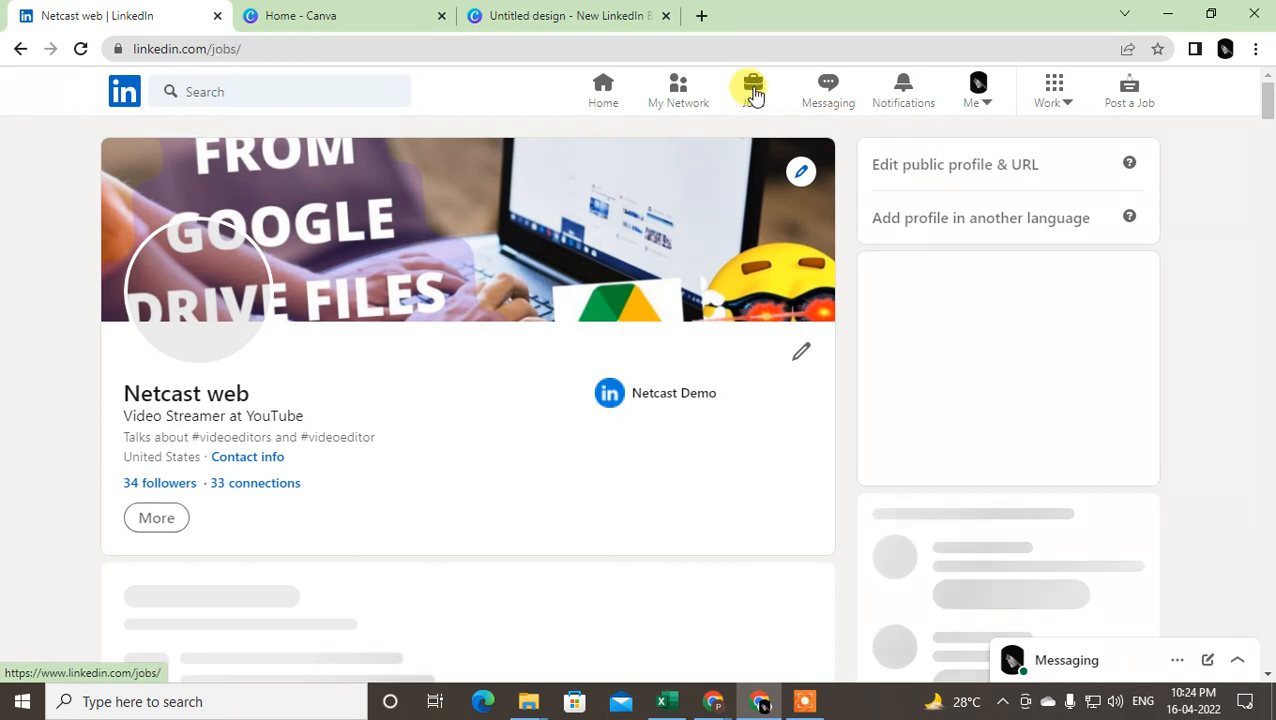
pyautogui.click(751, 90)
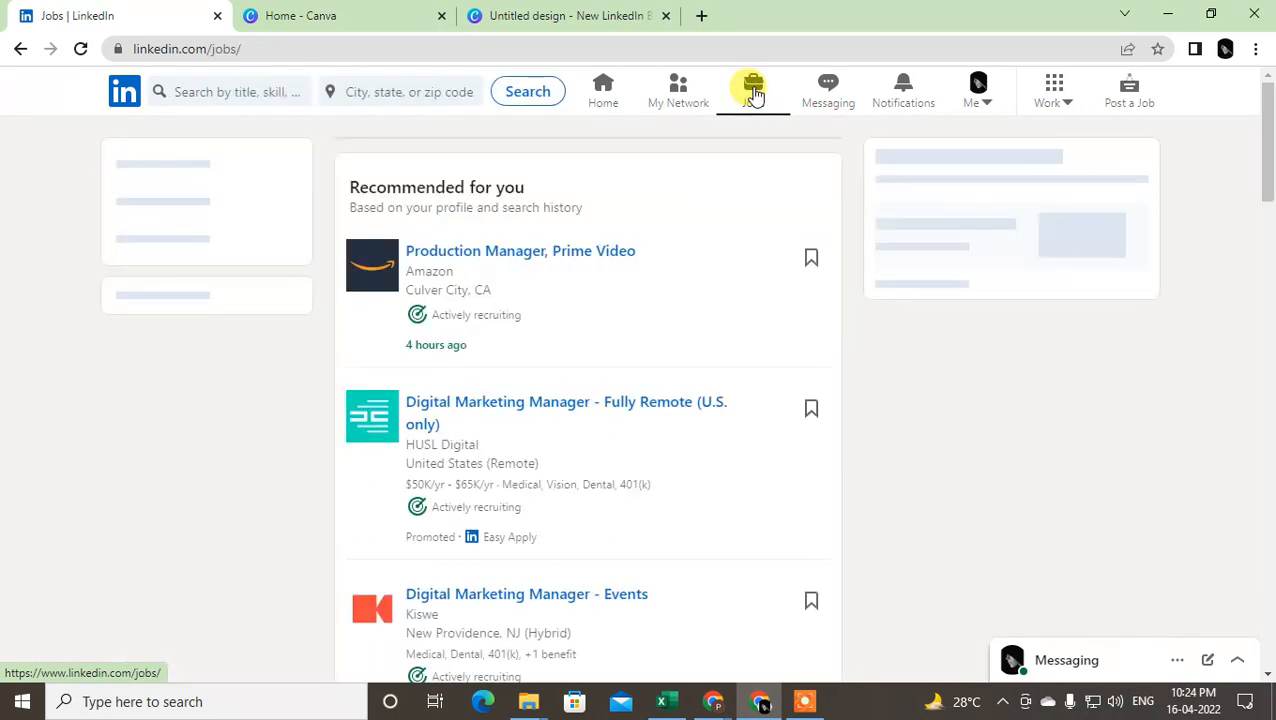
pyautogui.click(752, 90)
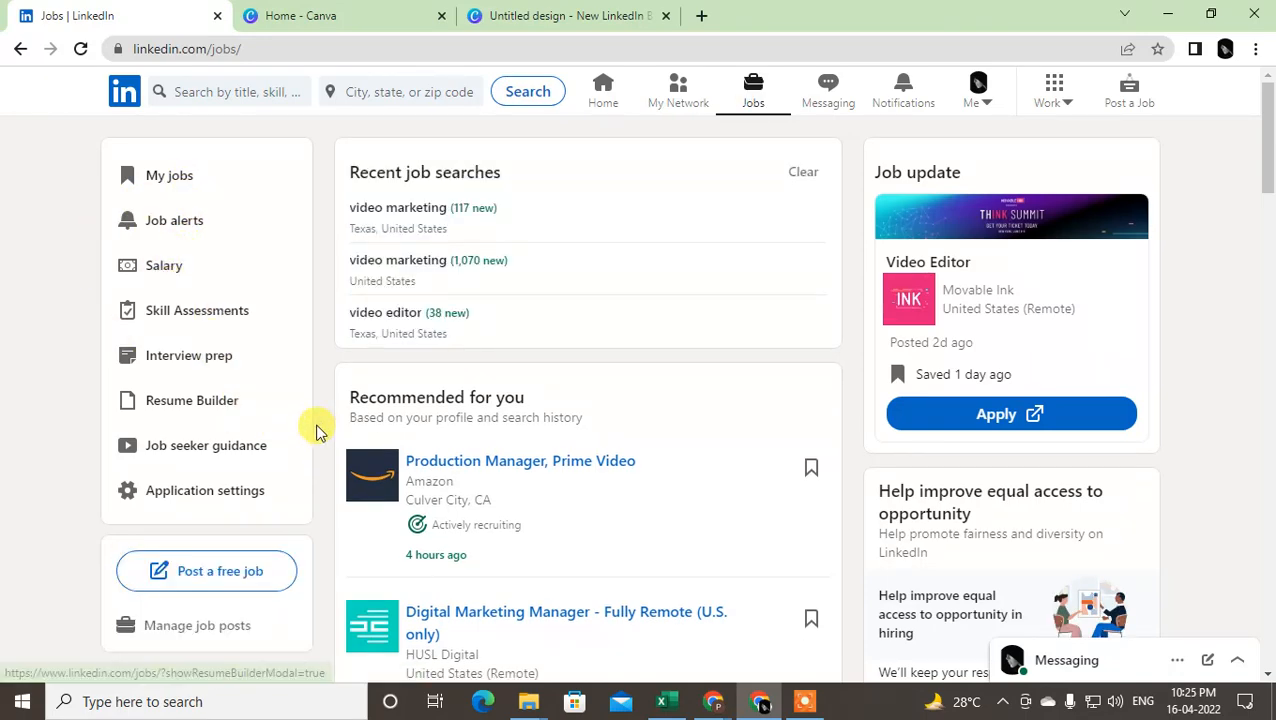
pyautogui.scroll(-3)
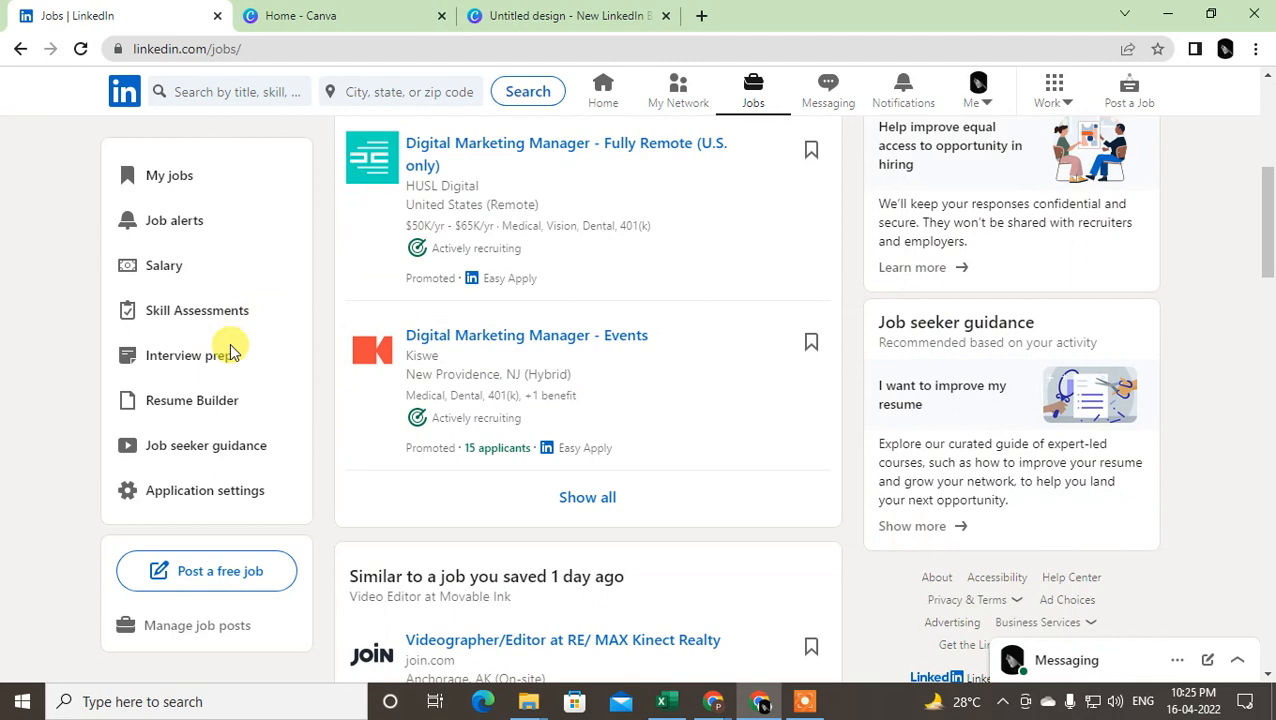
pyautogui.scroll(3)
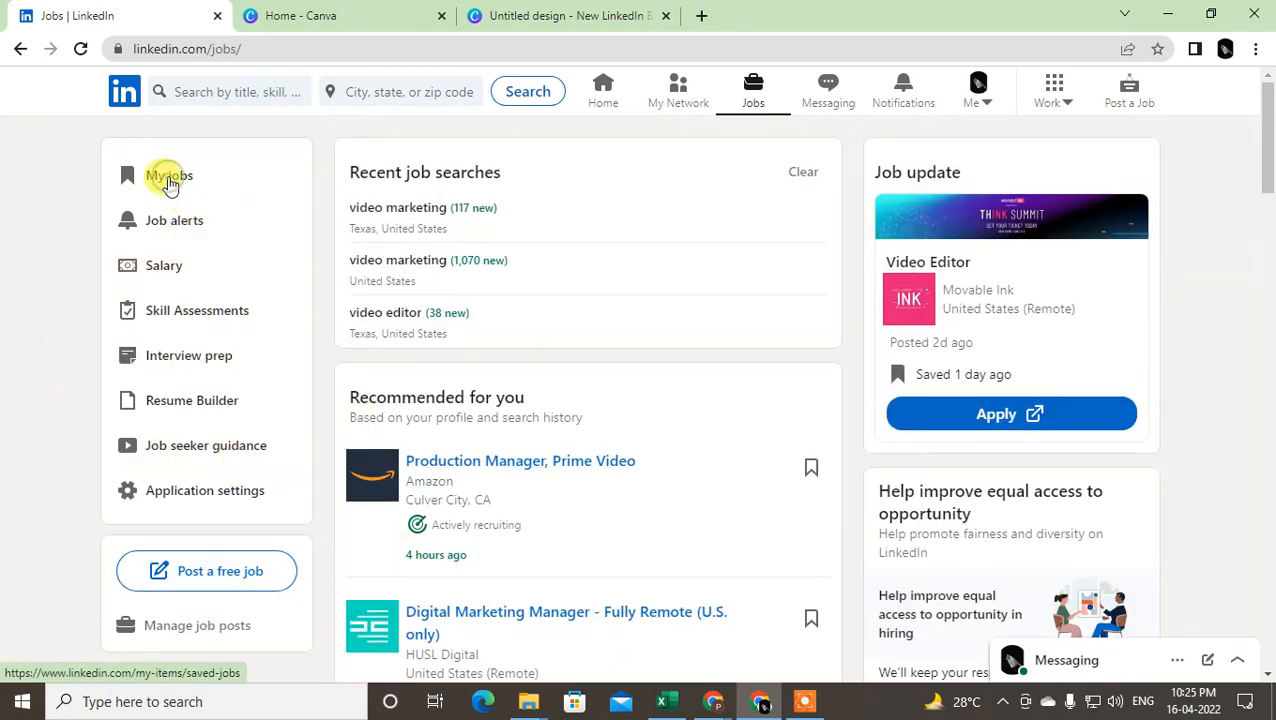
# Open My Jobs and switch to the Applied tab showing the SVF Entertainment Video Editor application.
pyautogui.click(168, 175)
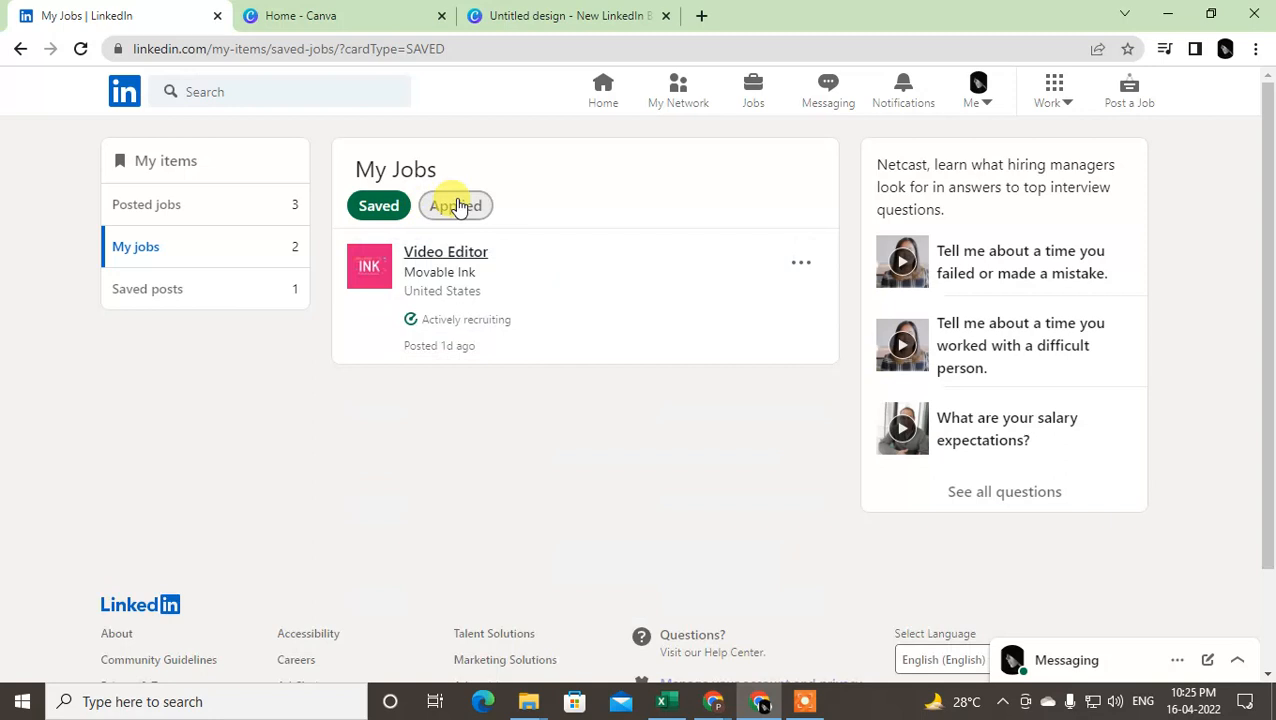
pyautogui.click(455, 205)
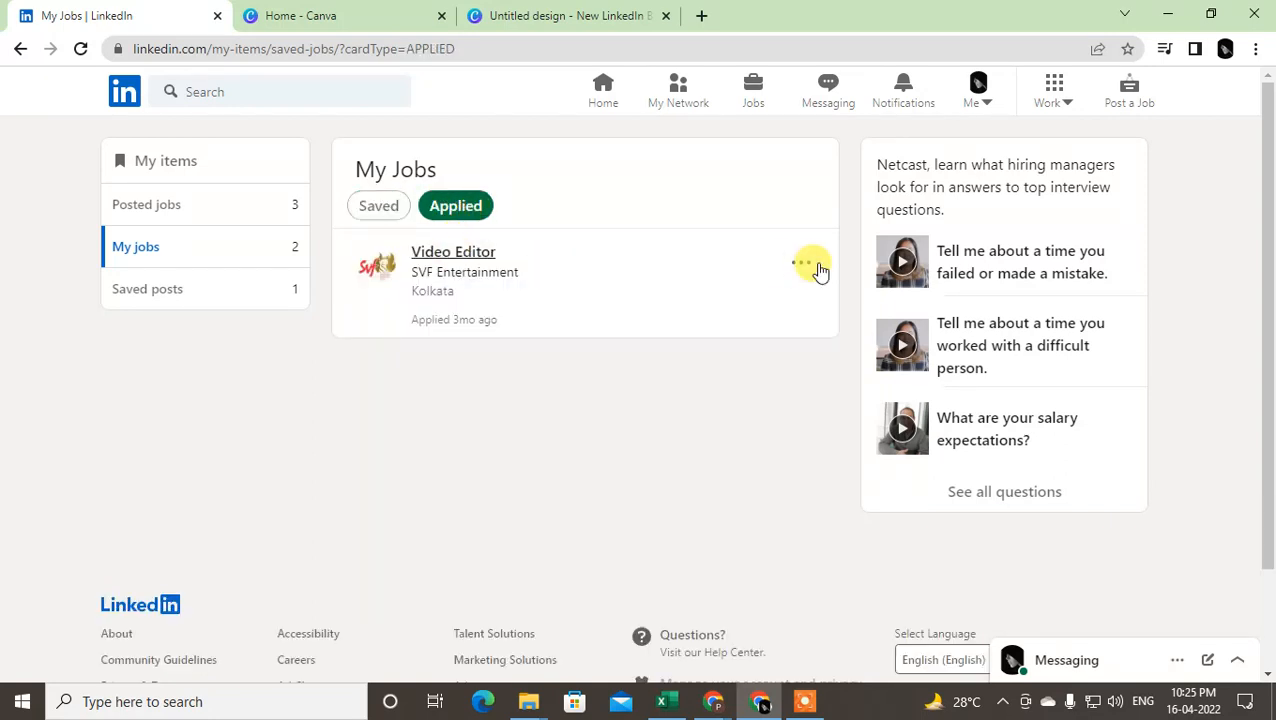
# Open the Video Editor job card's three-dot menu with message and copy-link options.
pyautogui.click(801, 262)
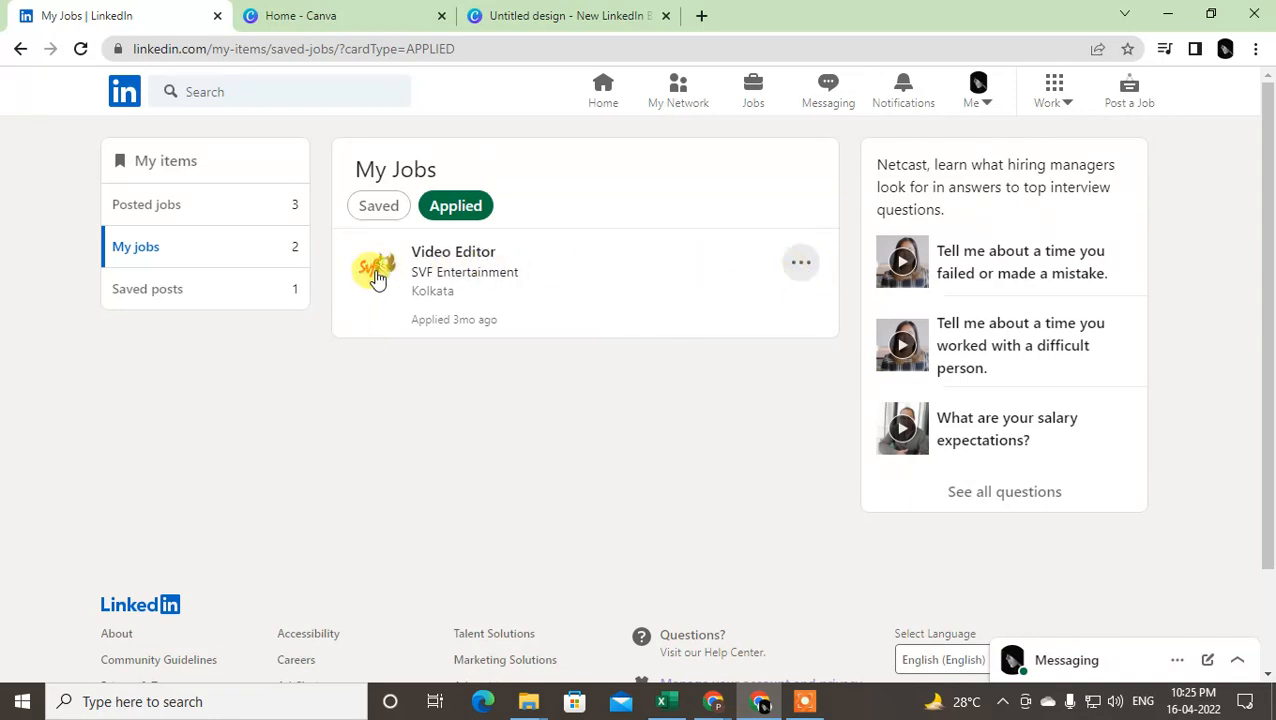
pyautogui.moveTo(535, 333)
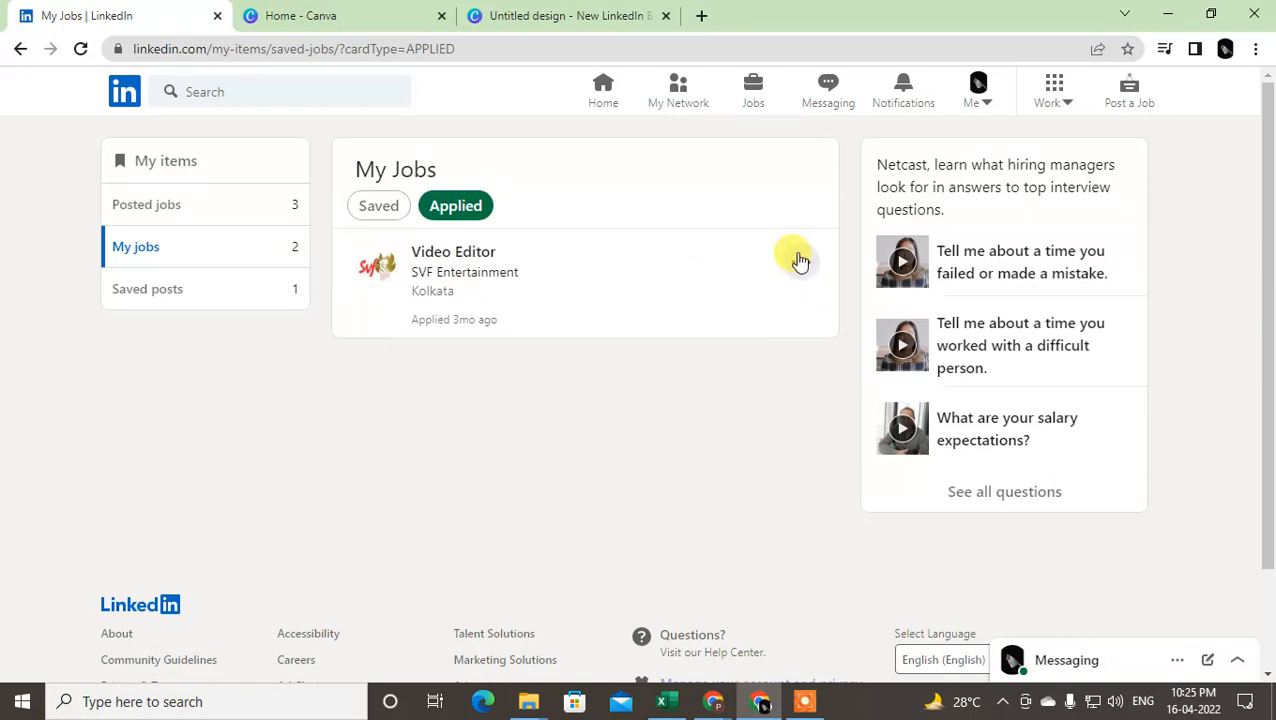
pyautogui.click(800, 262)
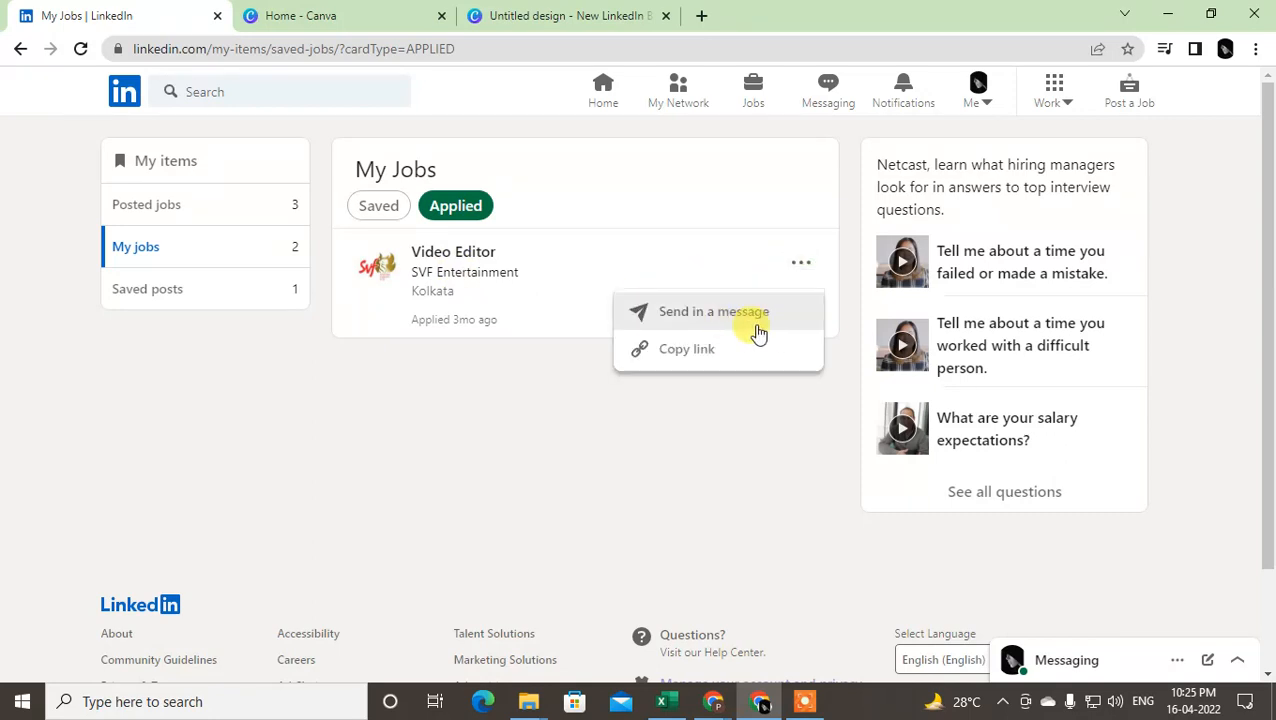